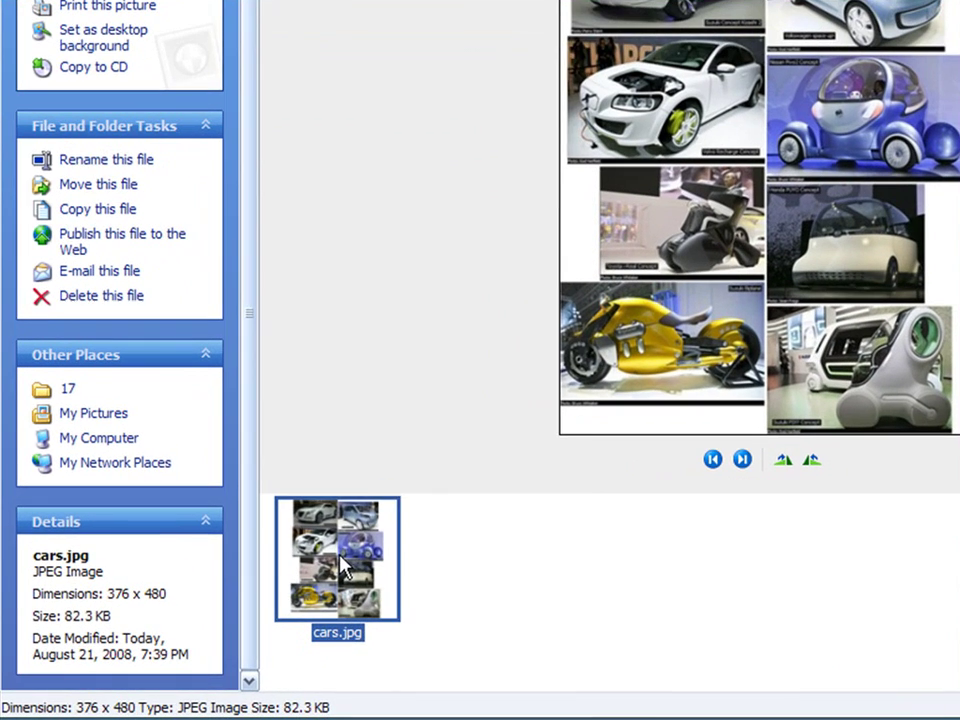
- Open cars.jpg for editing in Paint from its Explorer context menu
right_click(338, 560)
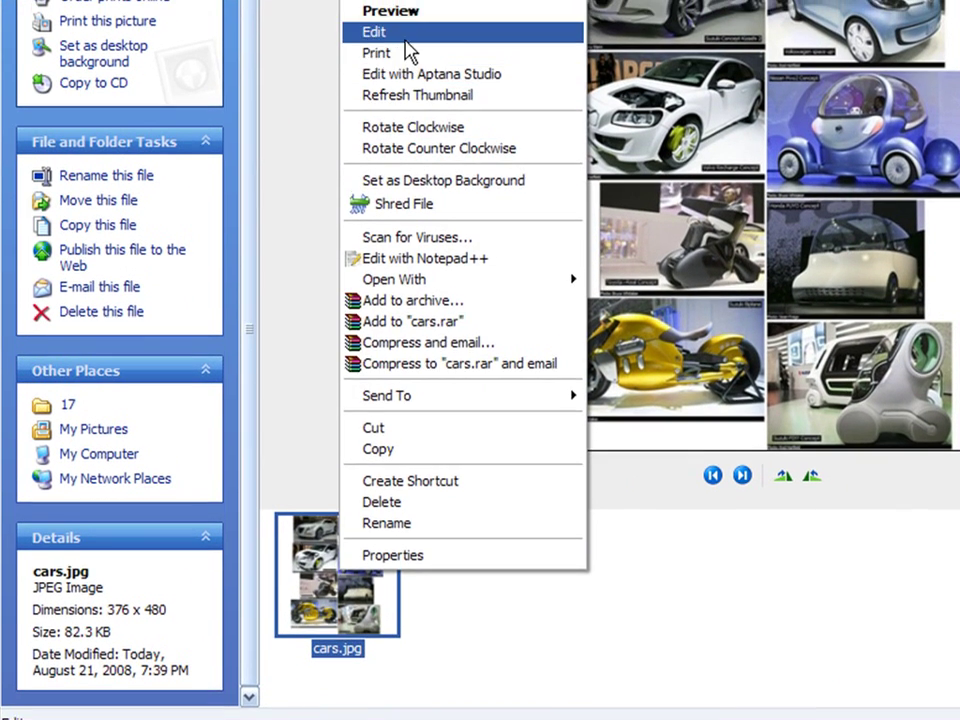
click(373, 32)
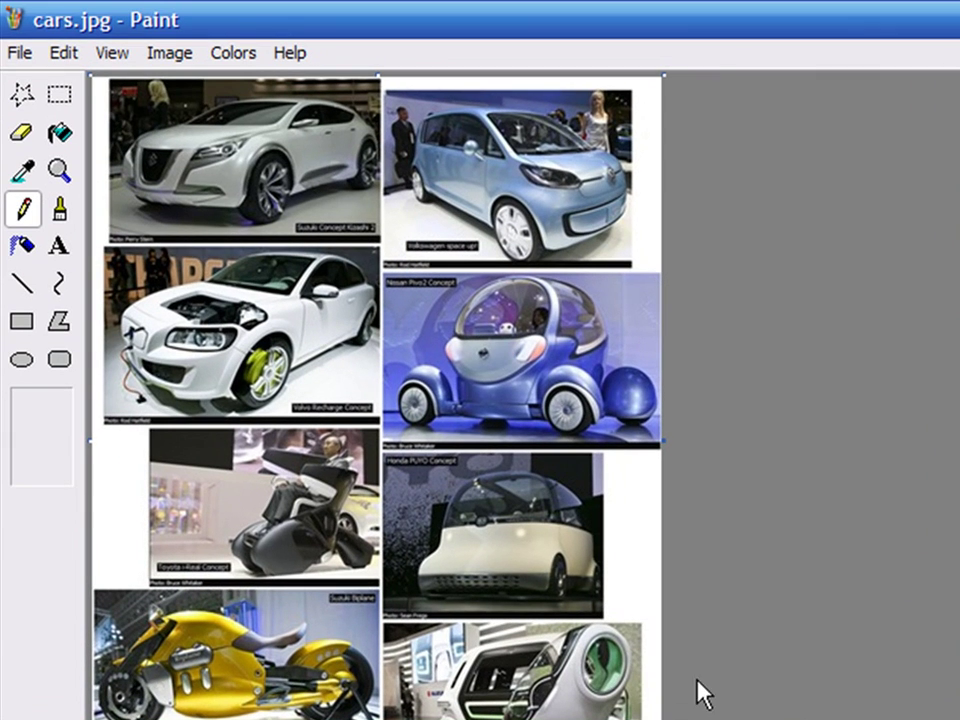
mouse_move(703, 690)
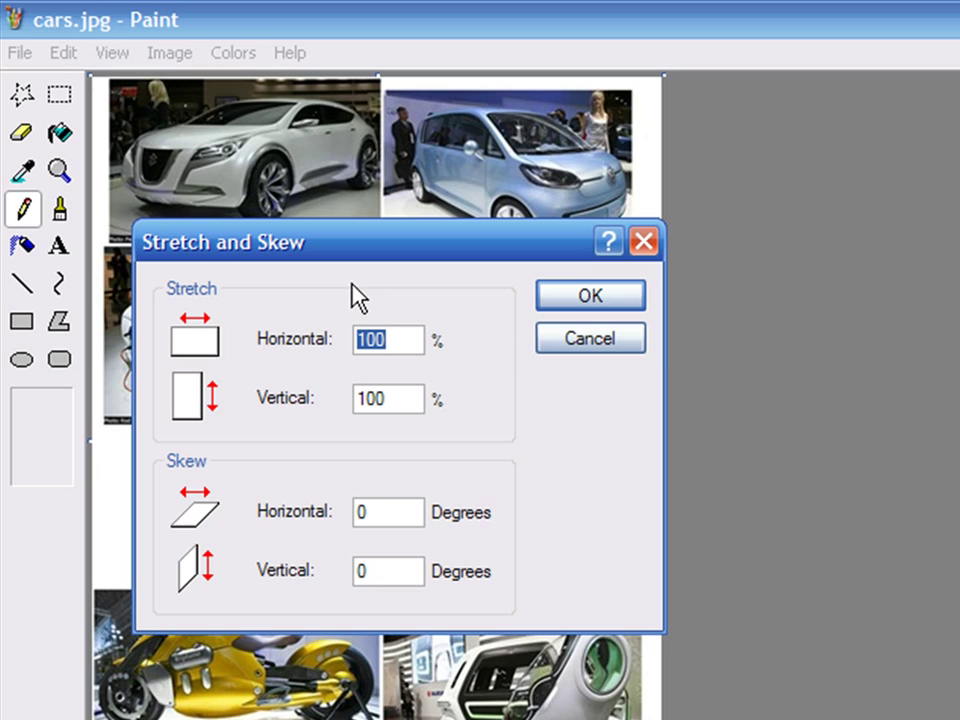
mouse_move(308, 426)
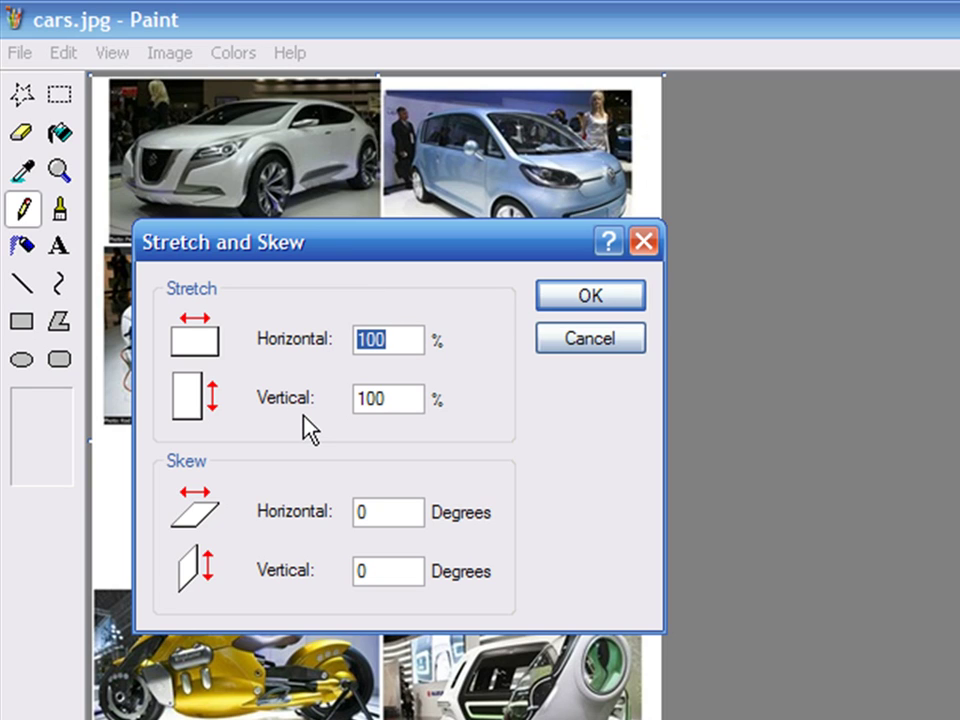
mouse_move(325, 425)
text(50)
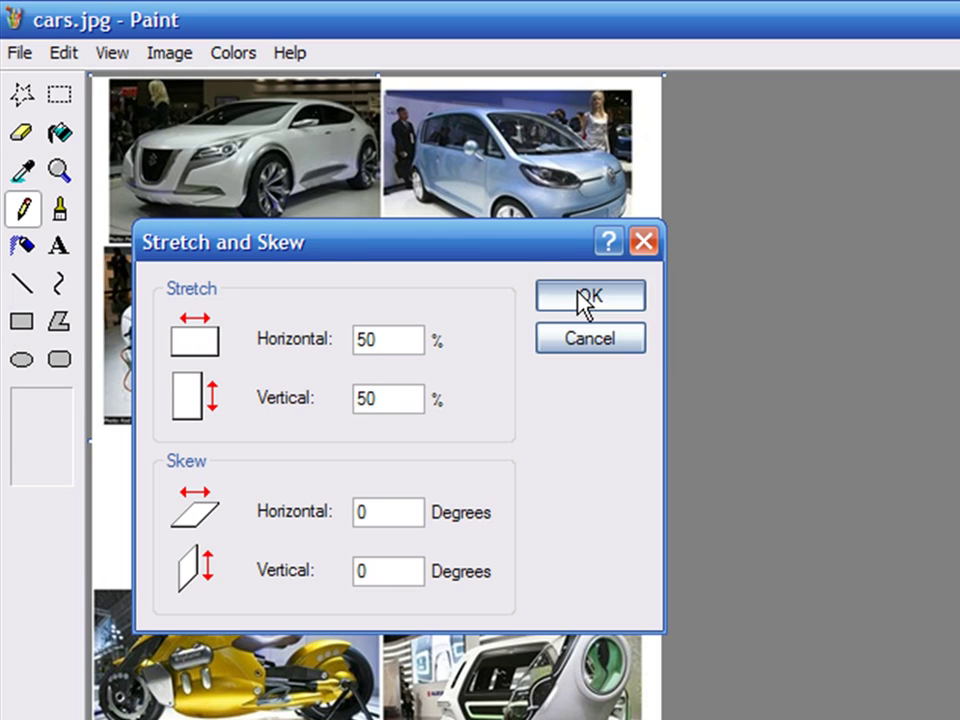
- Stretch the collage to 50% horizontally and vertically
click(589, 295)
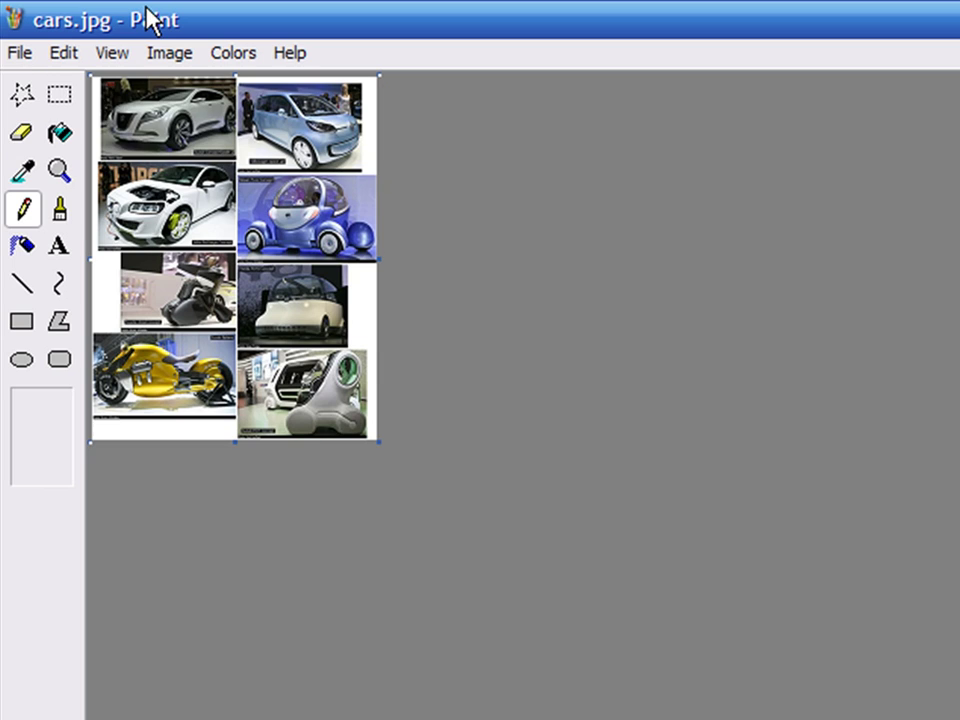
- Save the half-size collage as cars2.JPG, then preview cars2.JPG in the img folder
click(18, 52)
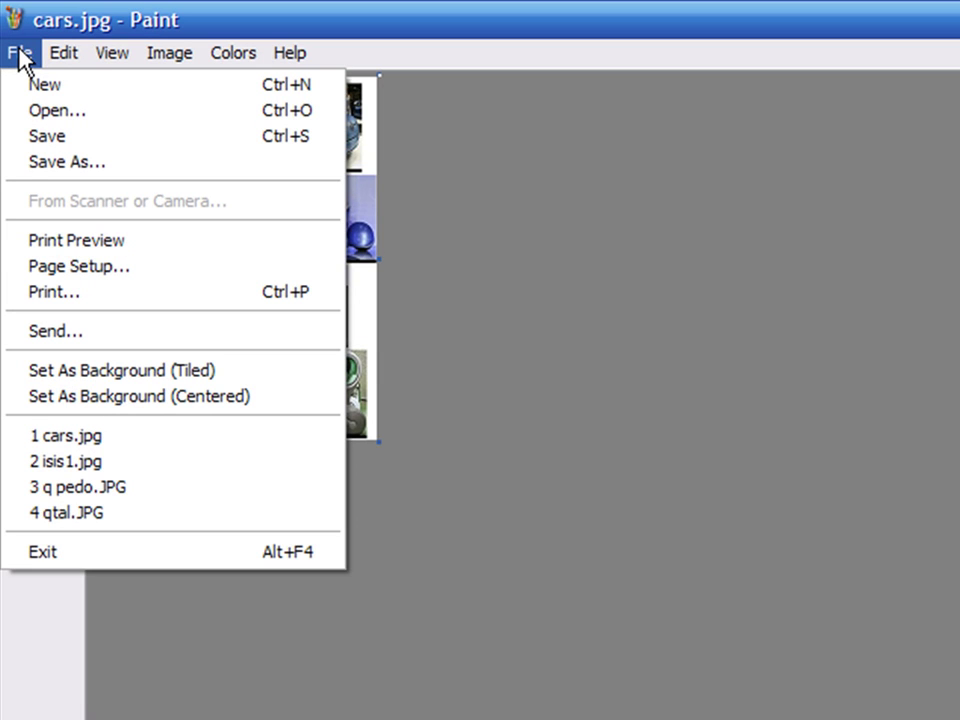
mouse_move(47, 136)
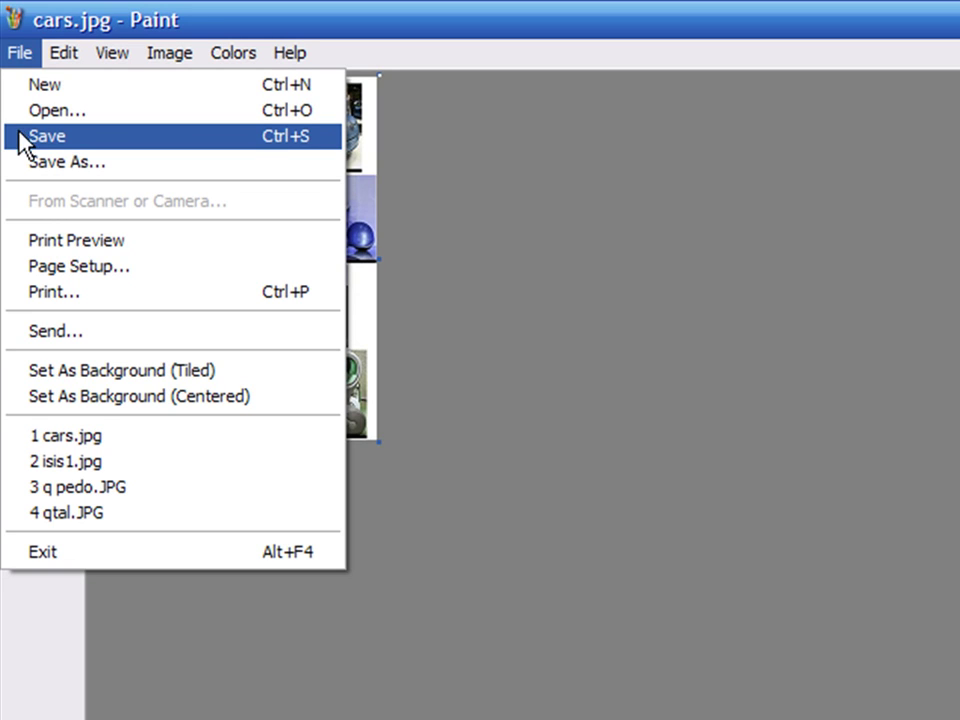
mouse_move(67, 162)
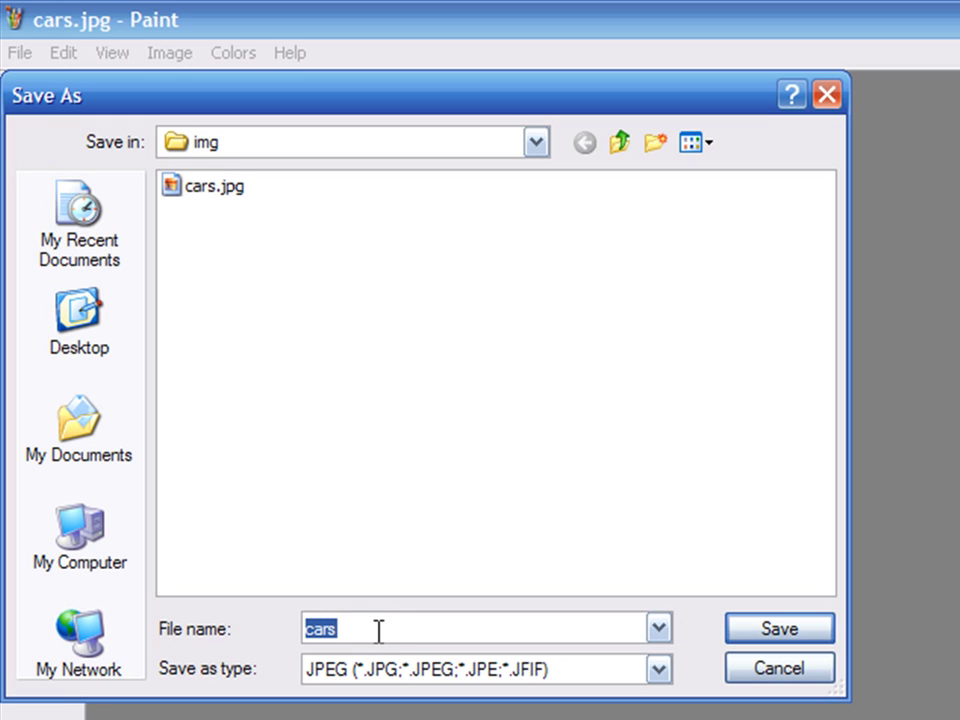
text(cars2)
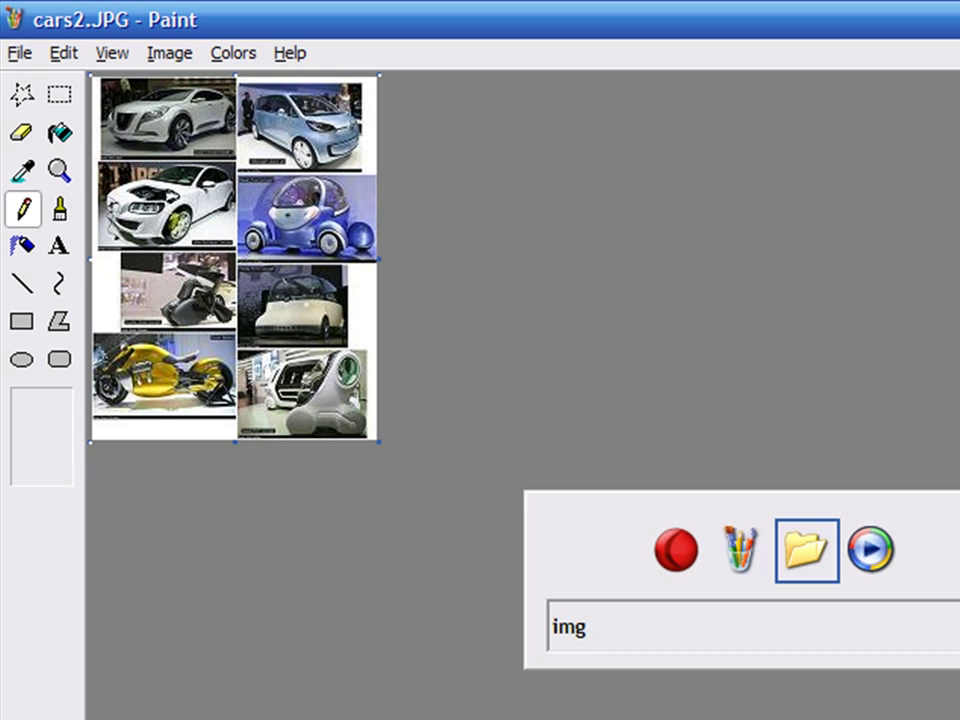
click(806, 549)
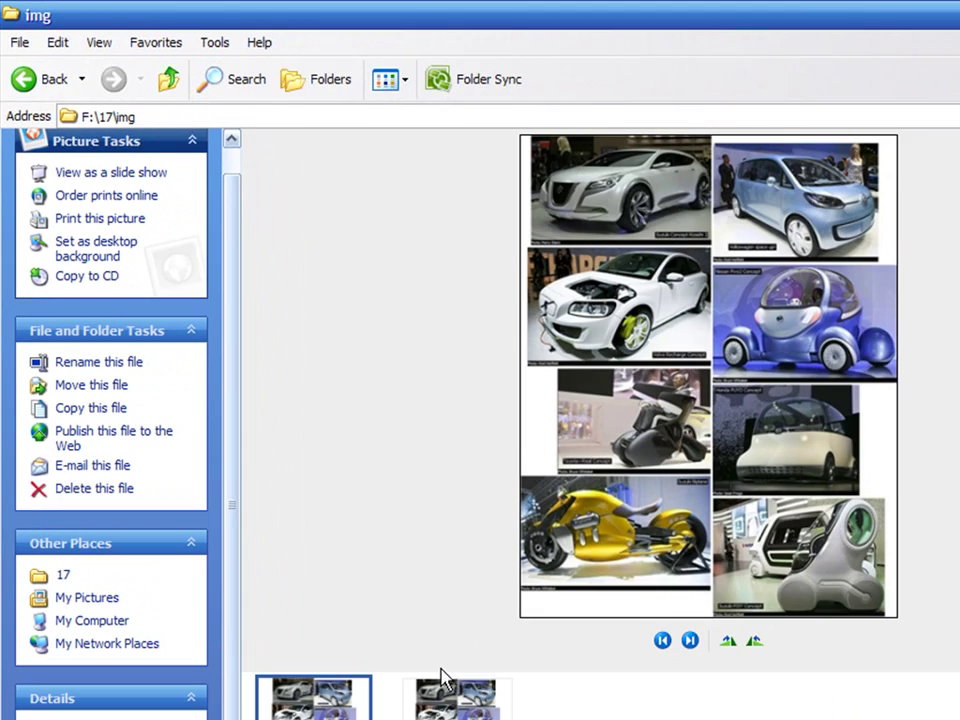
click(455, 697)
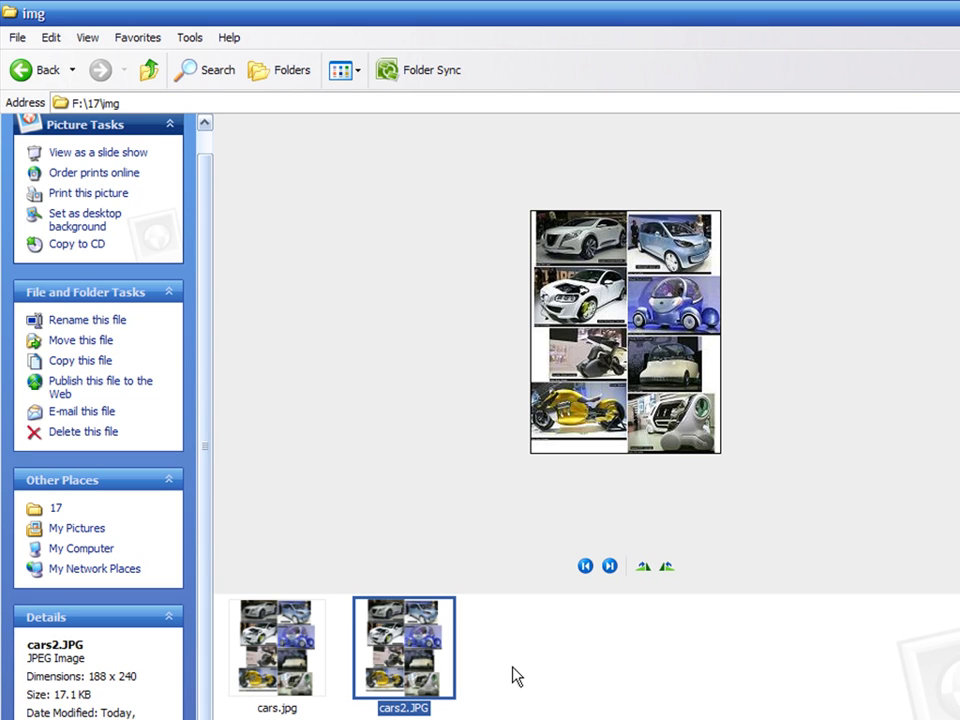
right_click(404, 648)
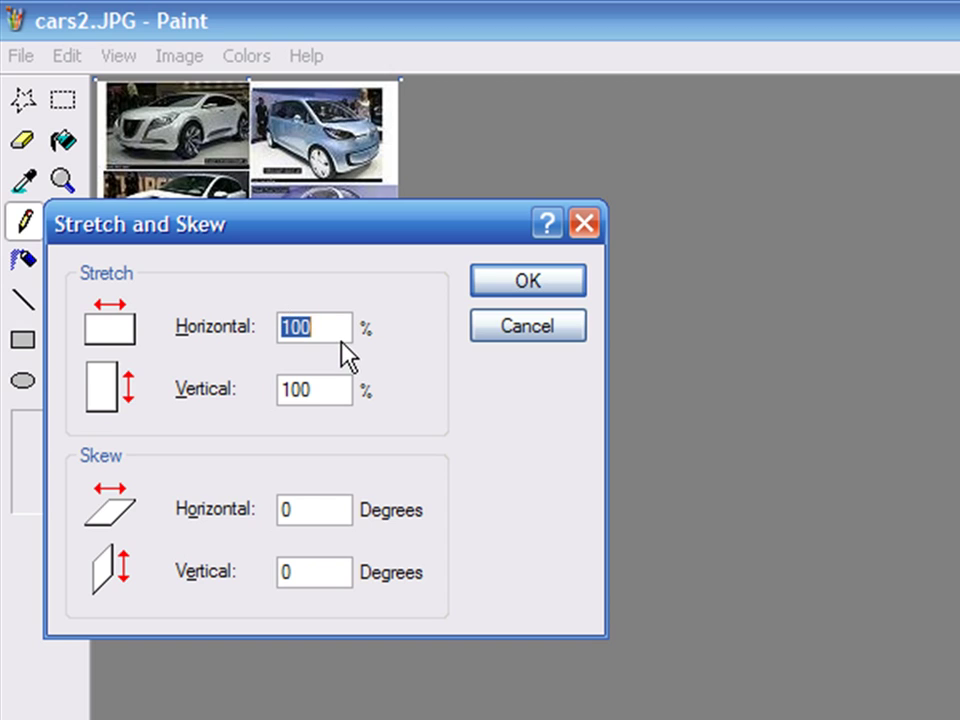
- Stretch the cars2 collage to 200% horizontally and vertically
text(200)
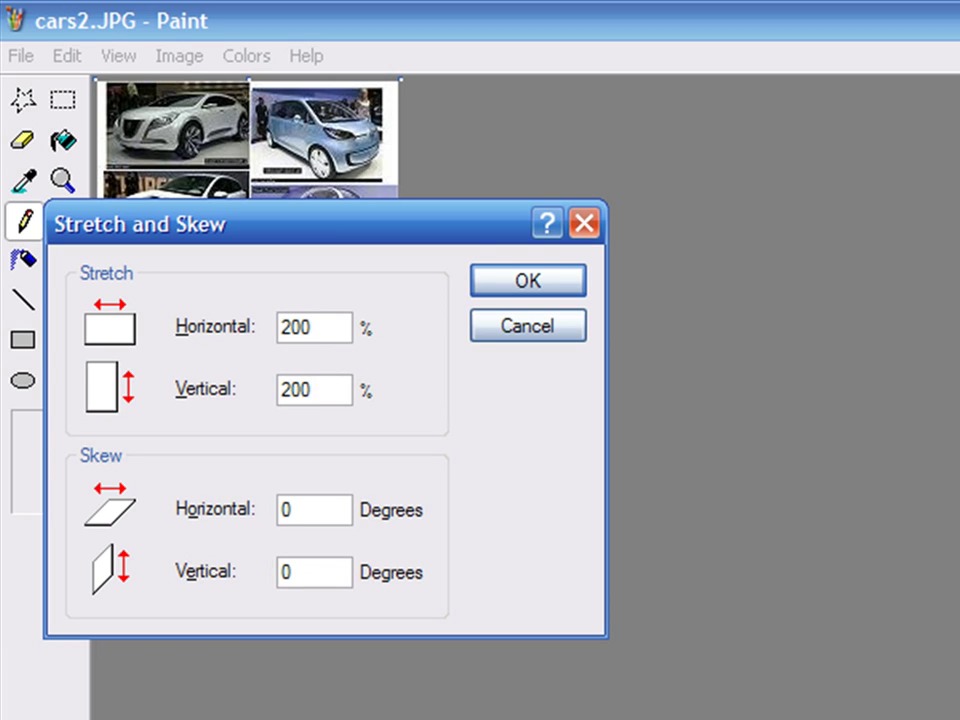
click(527, 280)
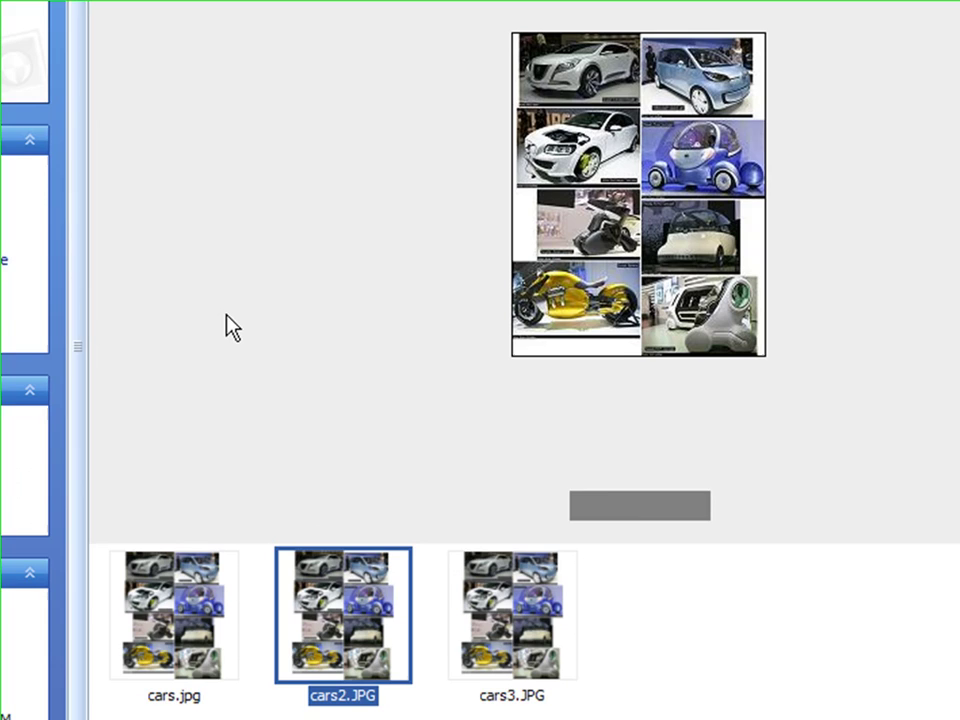
mouse_move(527, 635)
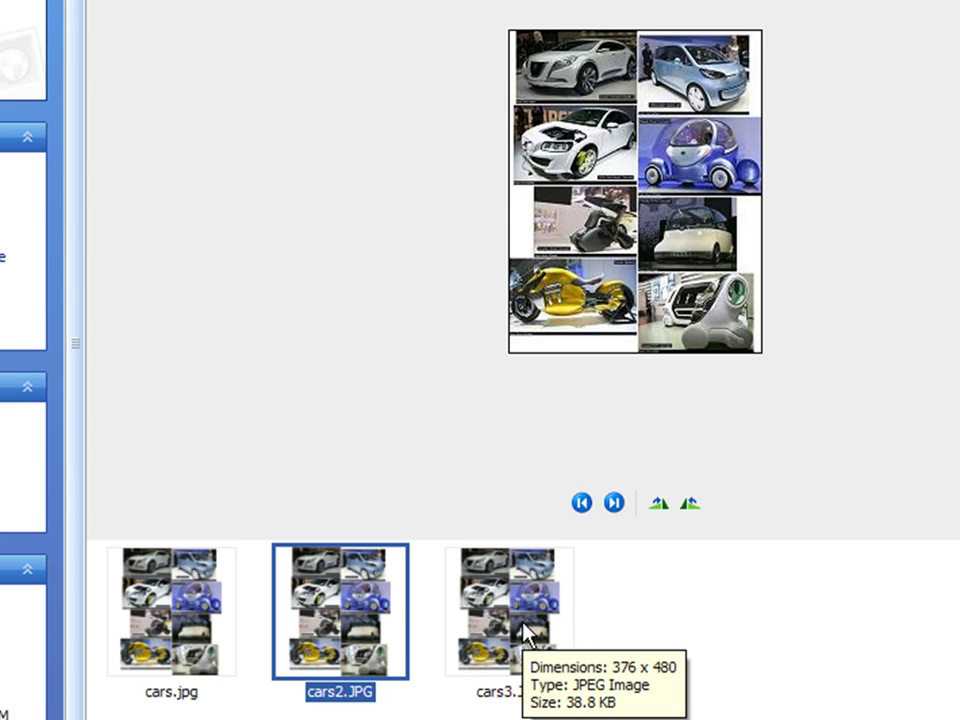
- Preview cars3.JPG in the img folder, confirming 376 x 480 at 38.8 KB
click(507, 612)
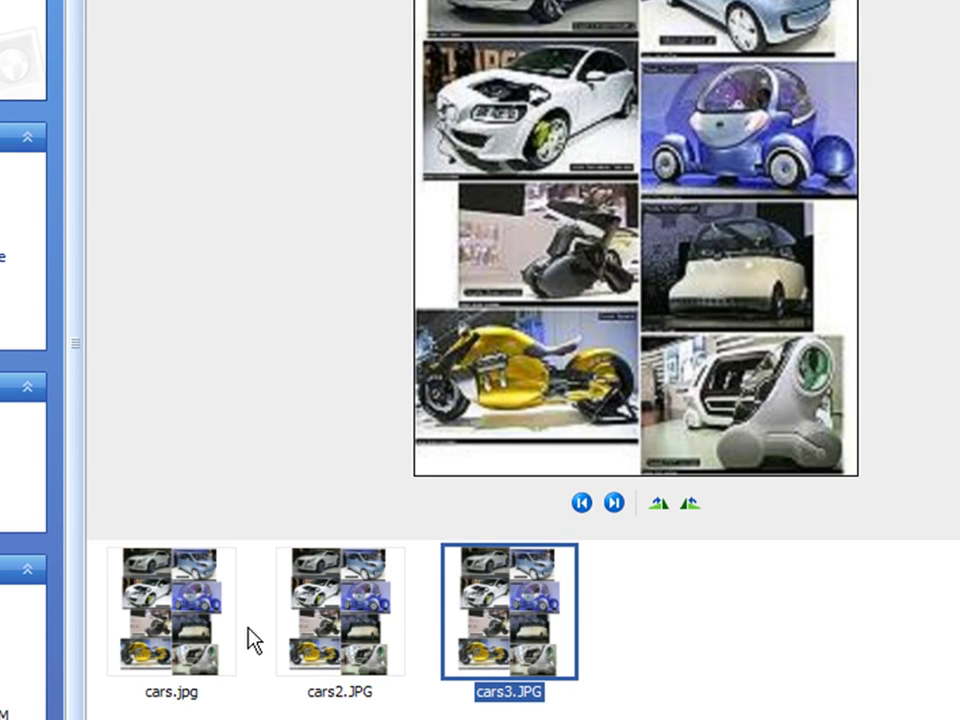